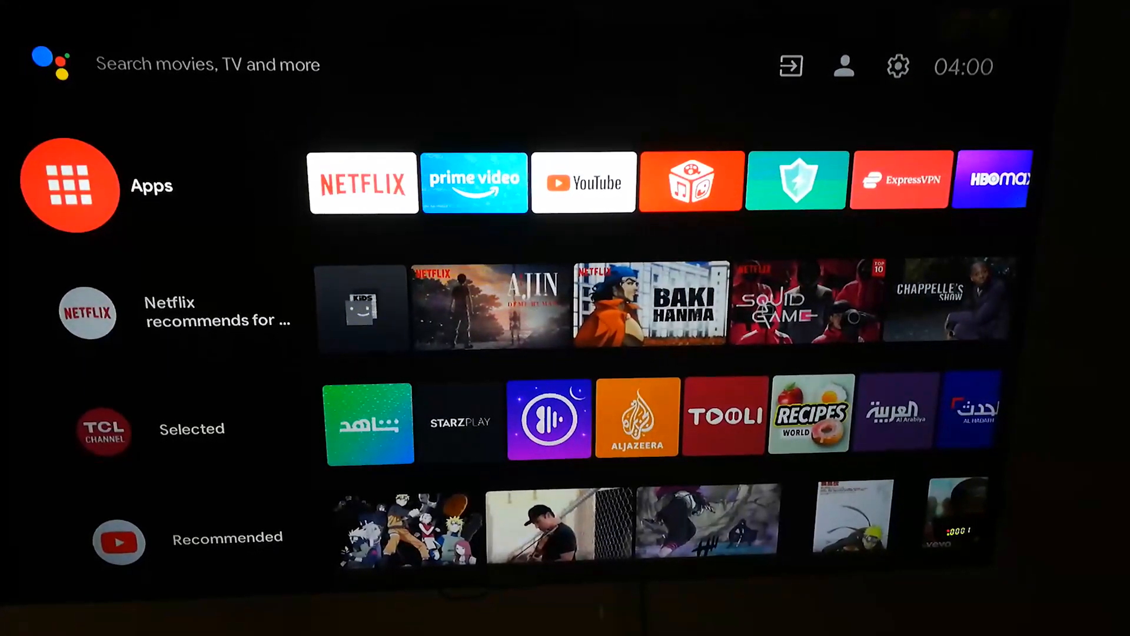
Step: Open the Google Play store from the home screen
{"action": "left_click", "coordinate": [70, 186]}
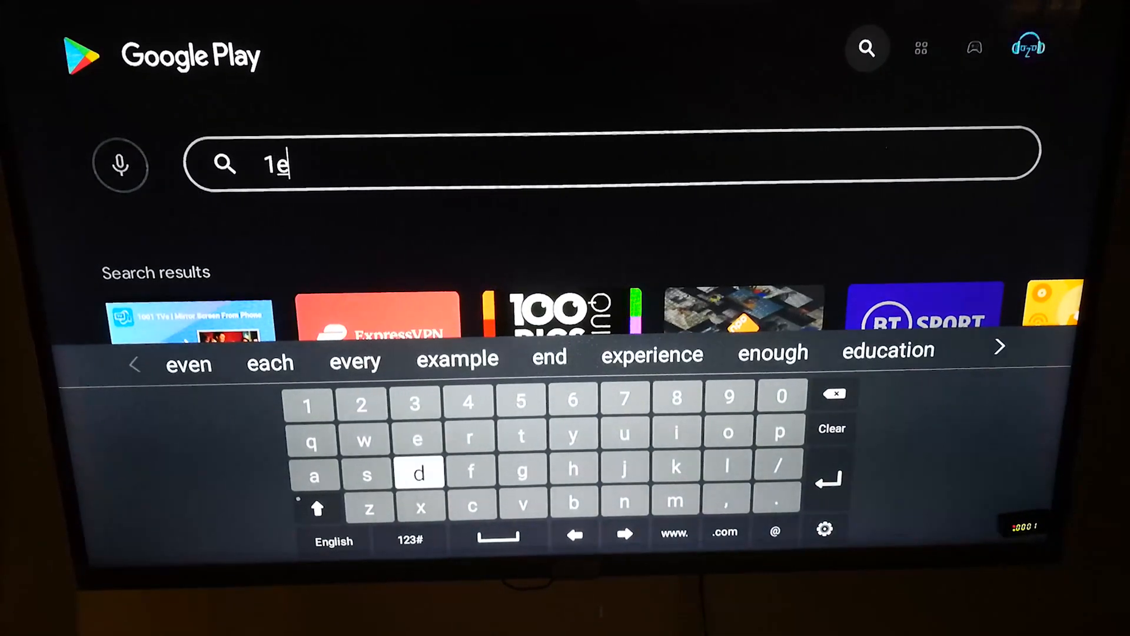
Step: Finish the search, view the installed ExpressVPN listing, and go back home
{"action": "left_click", "coordinate": [417, 498]}
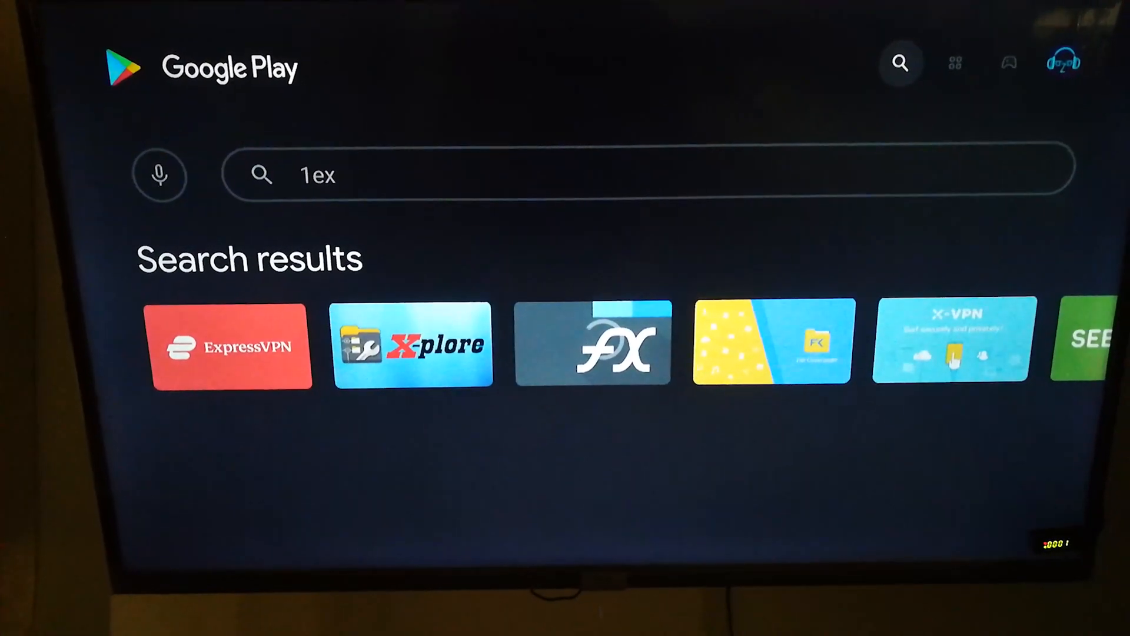
{"action": "left_click", "coordinate": [231, 346]}
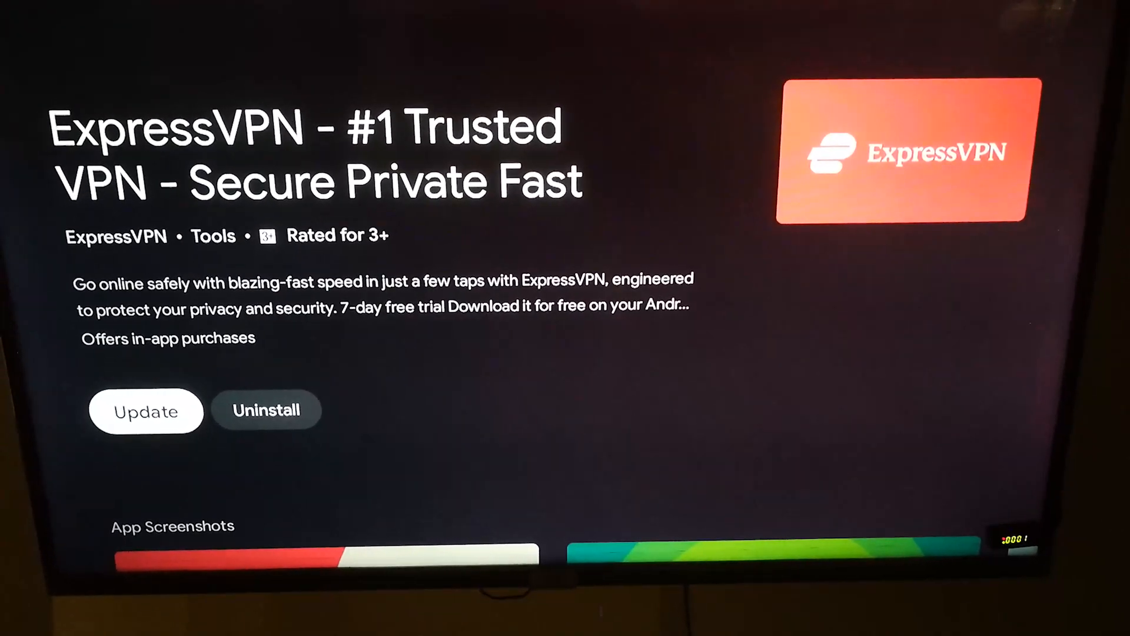
{"action": "key", "text": "Back"}
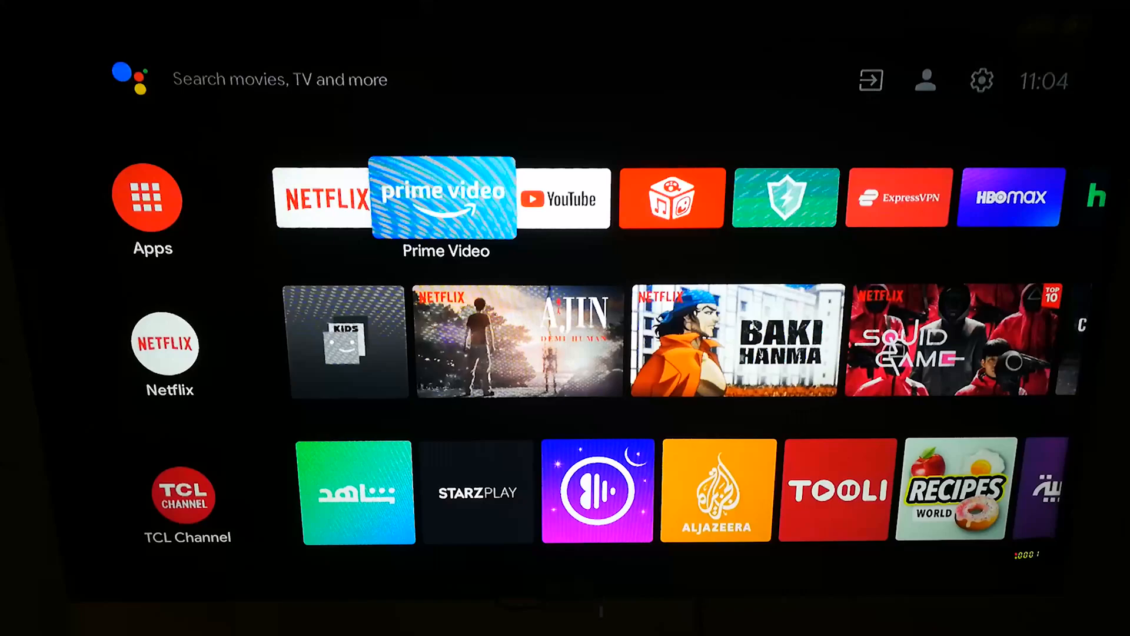
Step: Launch ExpressVPN from the favourite apps row and dismiss its connection error
{"action": "scroll", "scroll_direction": "right", "scroll_amount": 3}
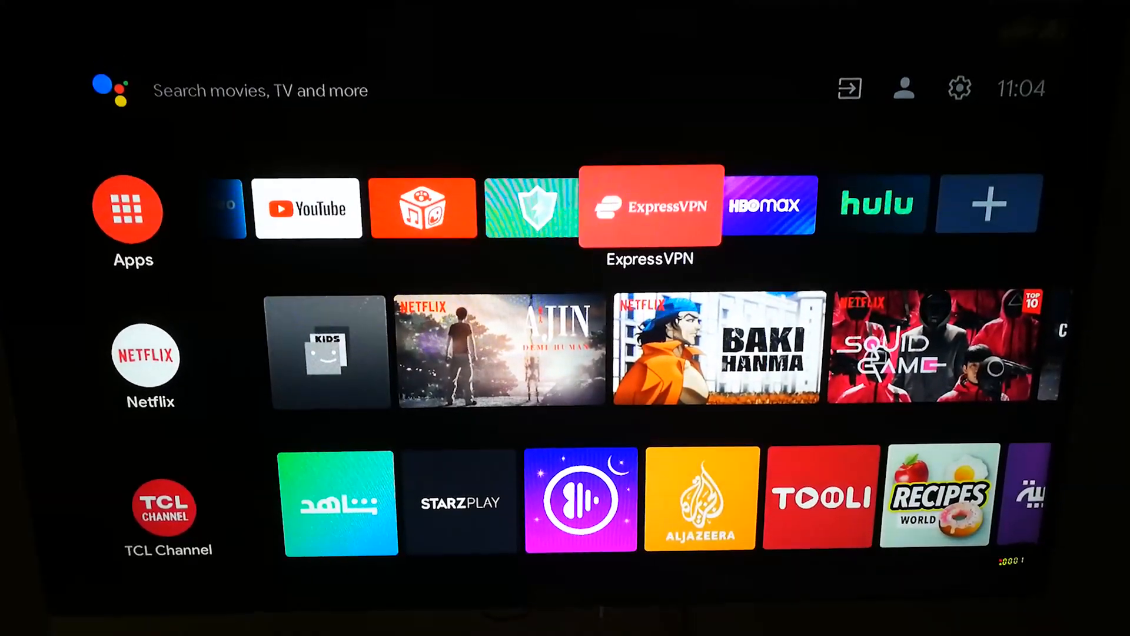
{"action": "left_click", "coordinate": [648, 207]}
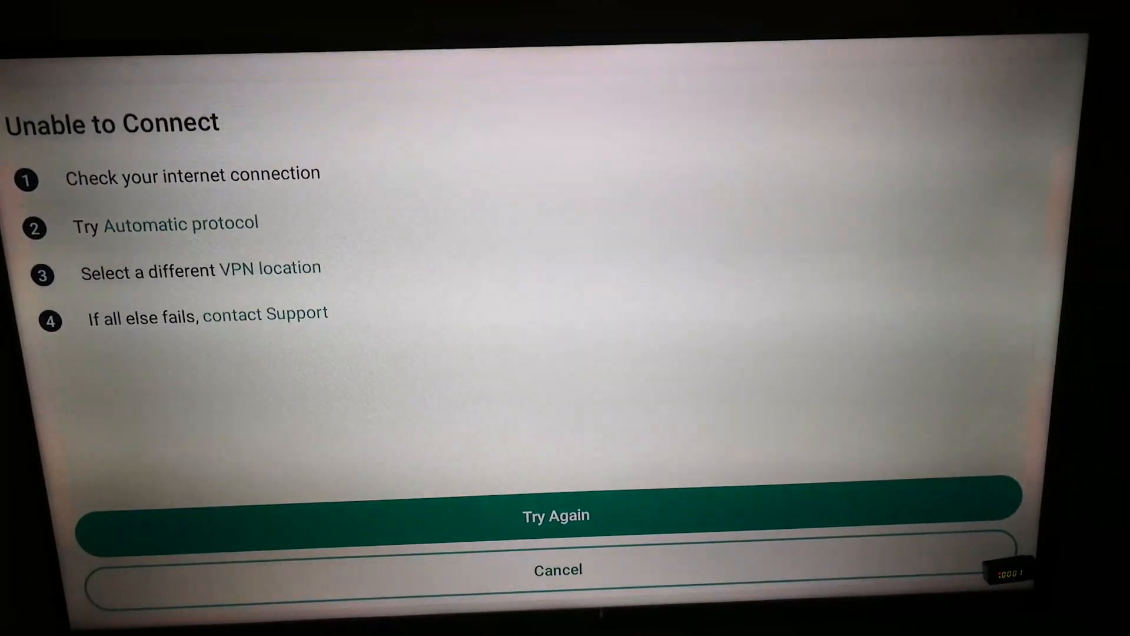
{"action": "left_click", "coordinate": [555, 570]}
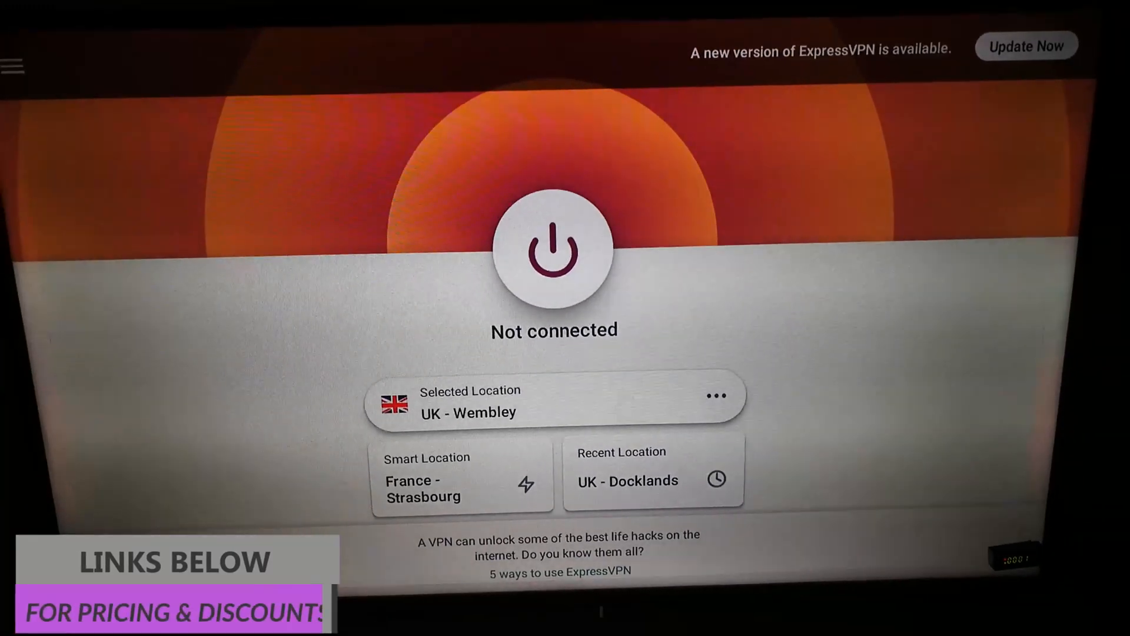
Step: Start connecting to the UK - Wembley location
{"action": "left_click", "coordinate": [553, 252]}
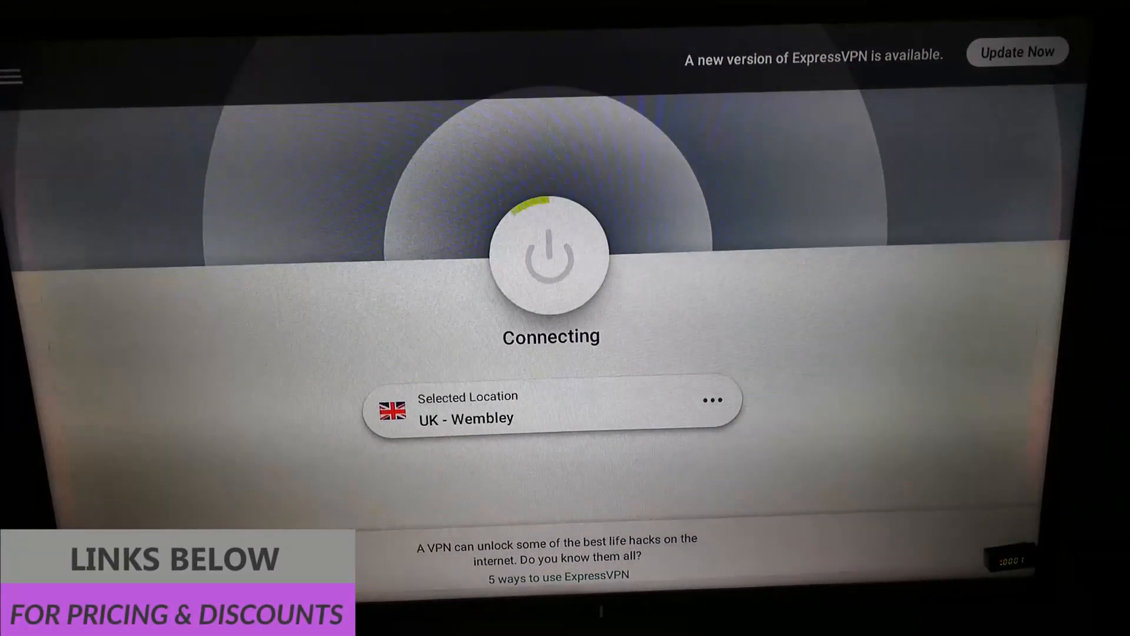